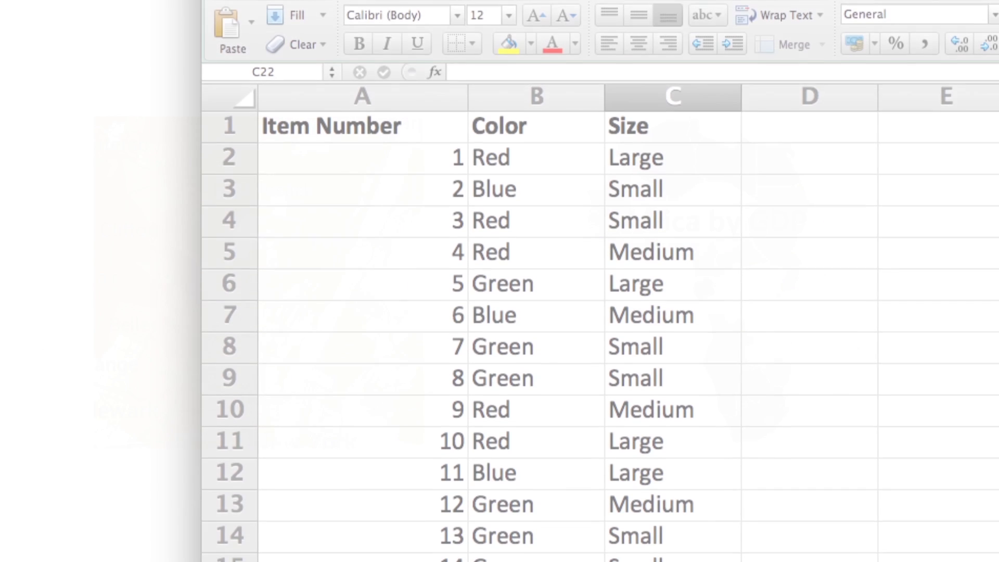
{"action": "scroll", "scroll_direction": "down", "scroll_amount": 3}
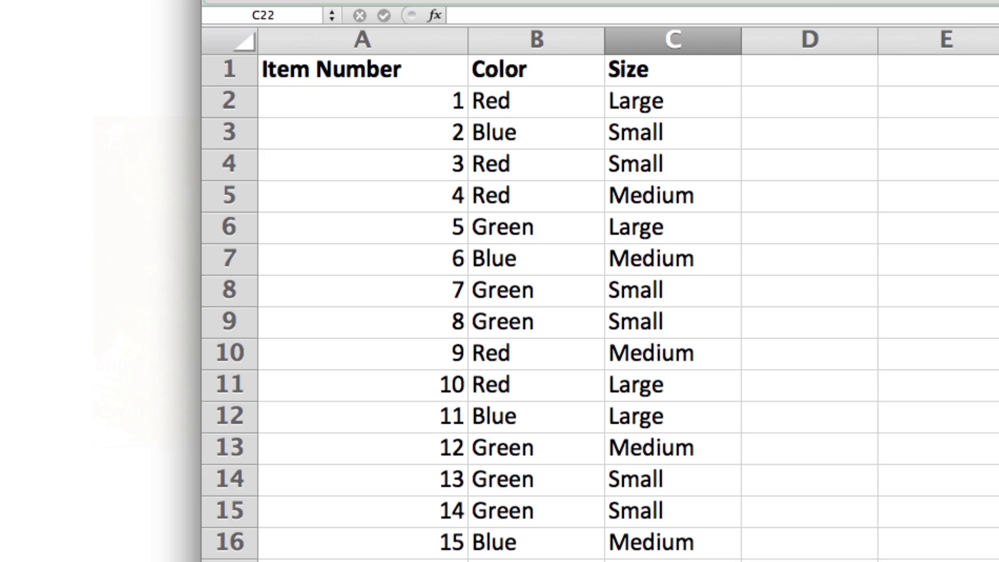
{"action": "scroll", "scroll_direction": "down", "scroll_amount": 3}
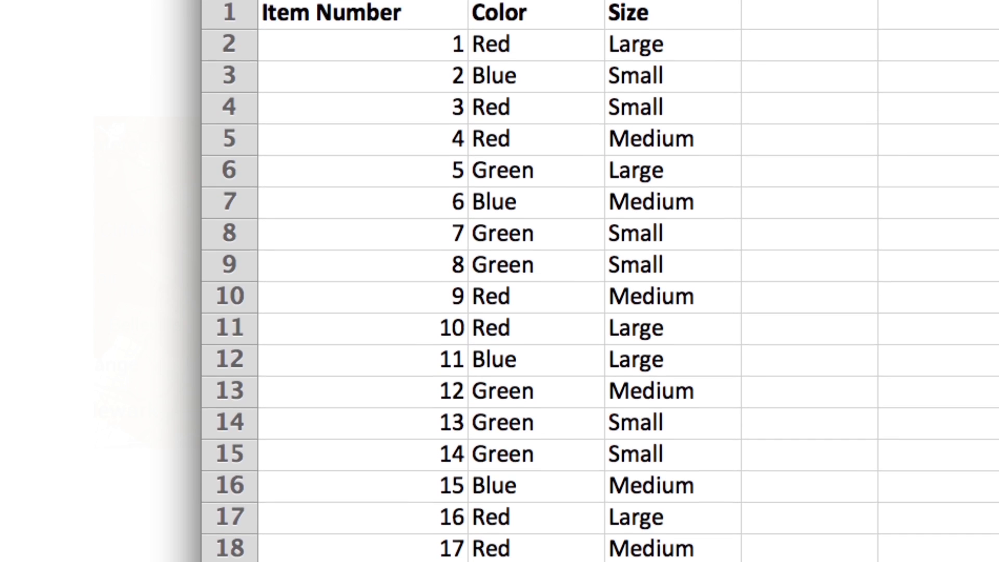